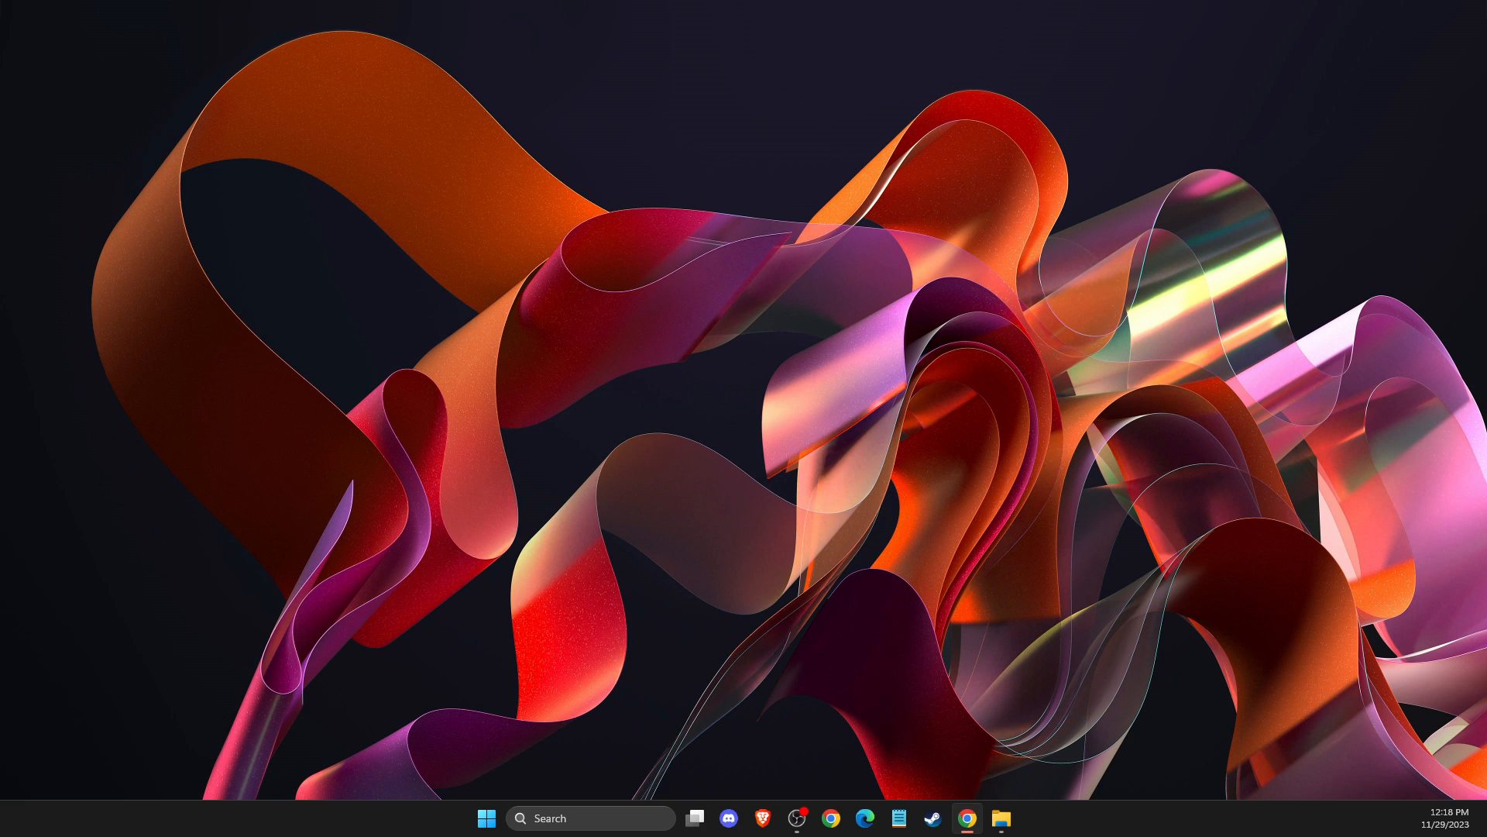
pyautogui.moveTo(1349, 491)
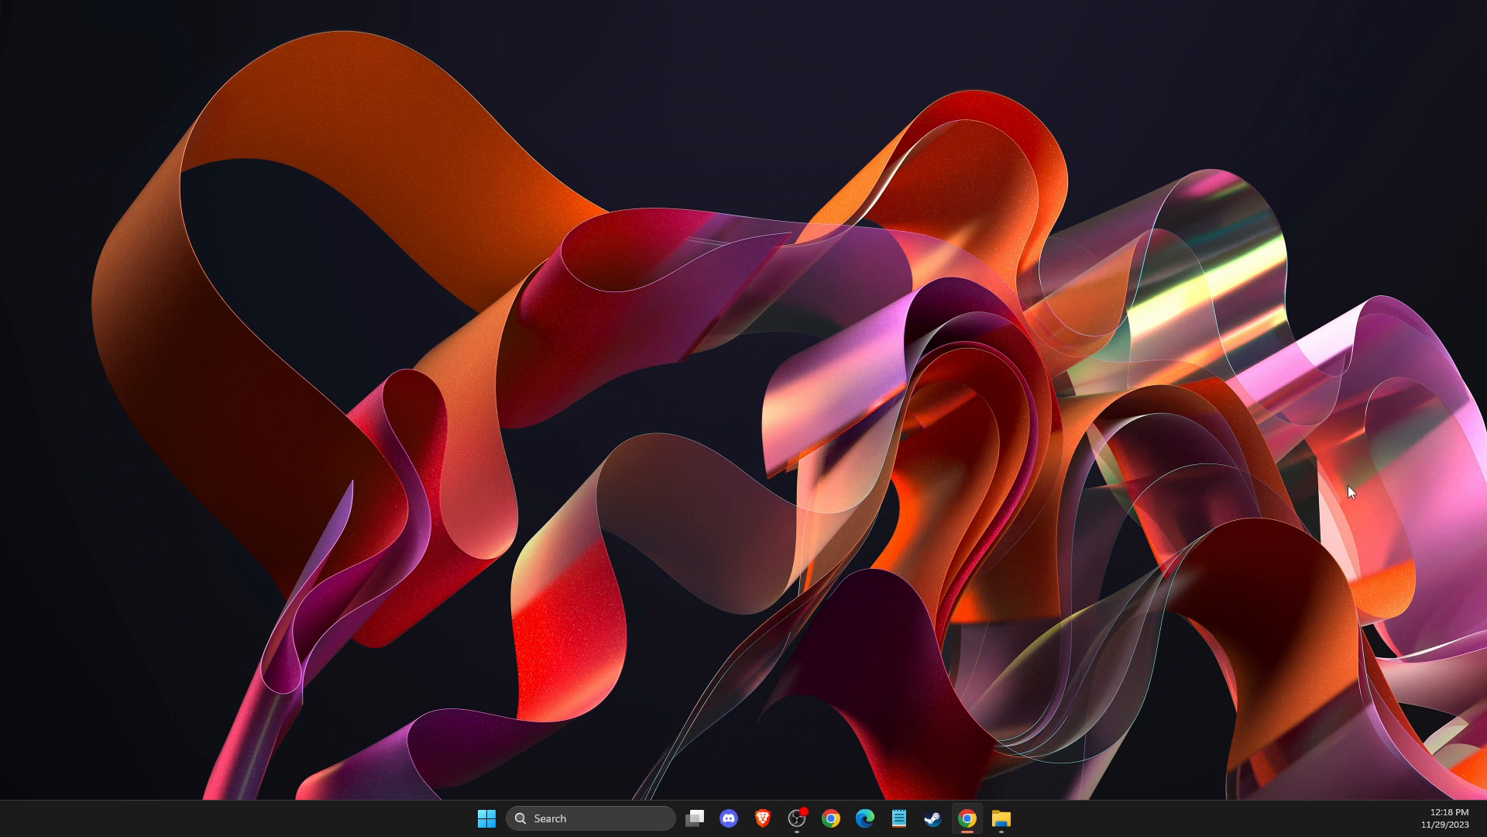
pyautogui.moveTo(626, 688)
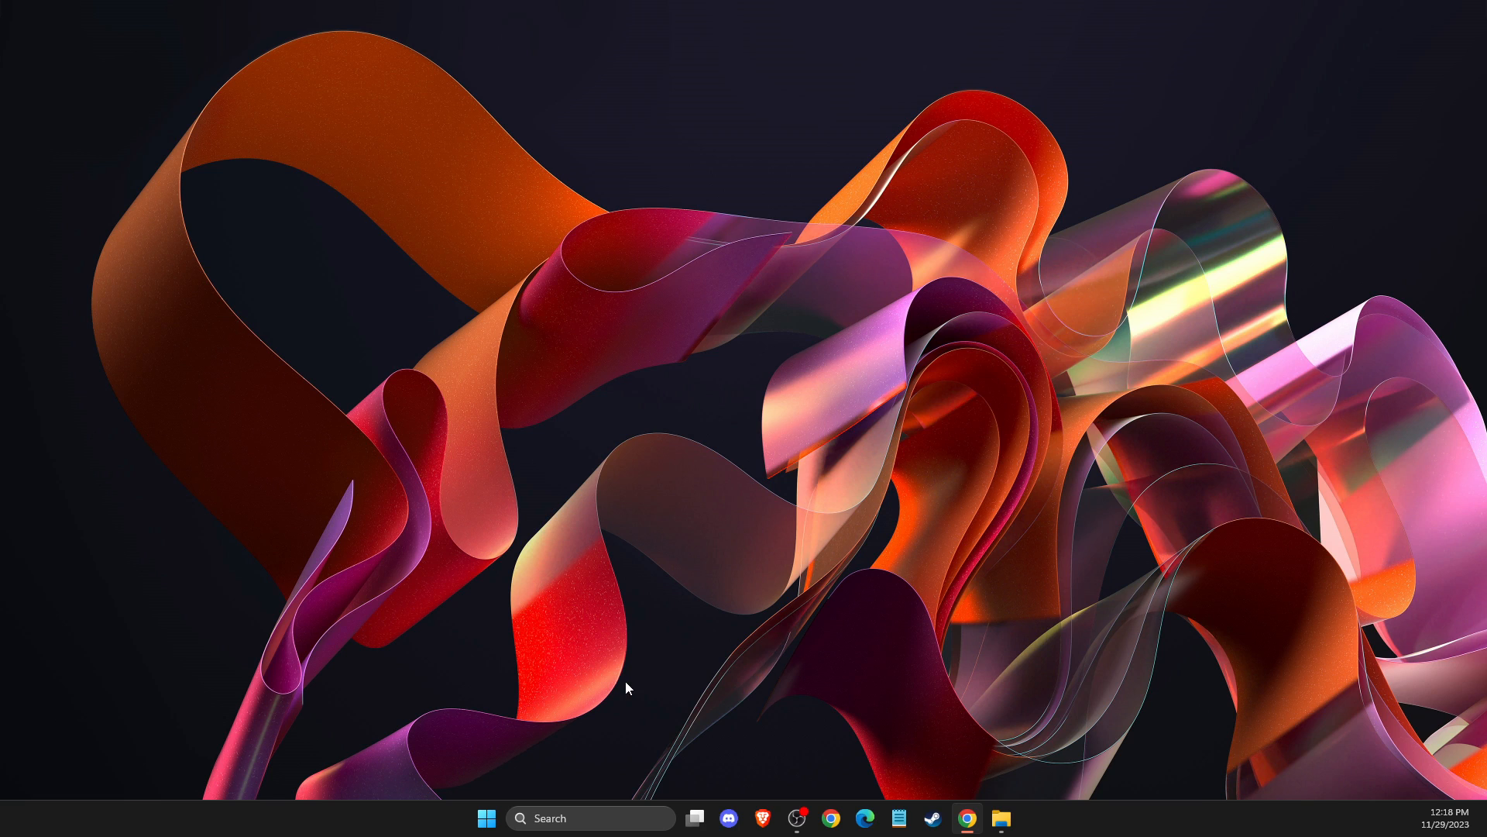
# - Launch System Information from search and check Virtualization-based security reads Not enabled
pyautogui.click(588, 819)
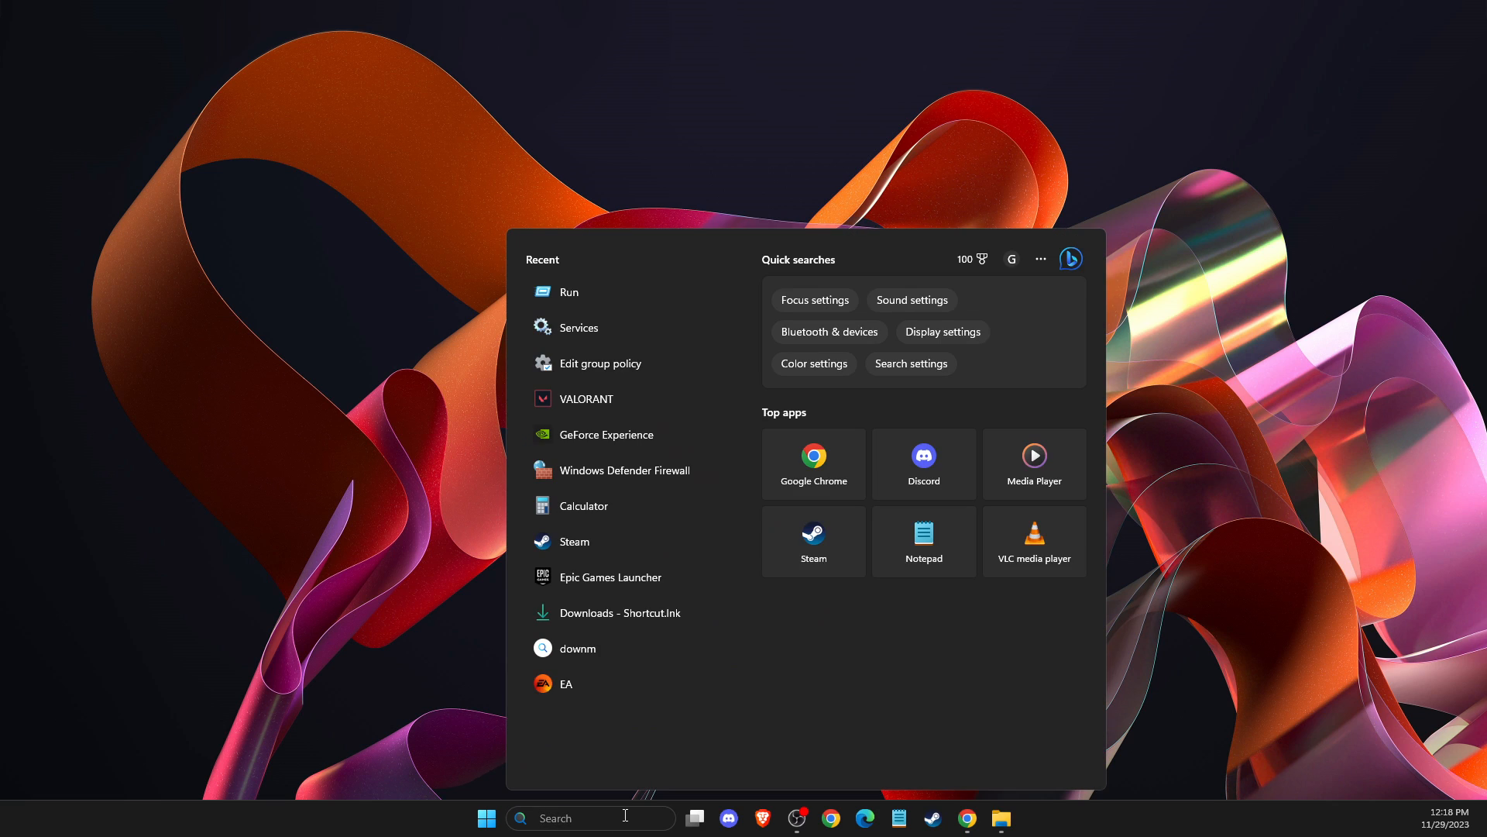
pyautogui.click(486, 818)
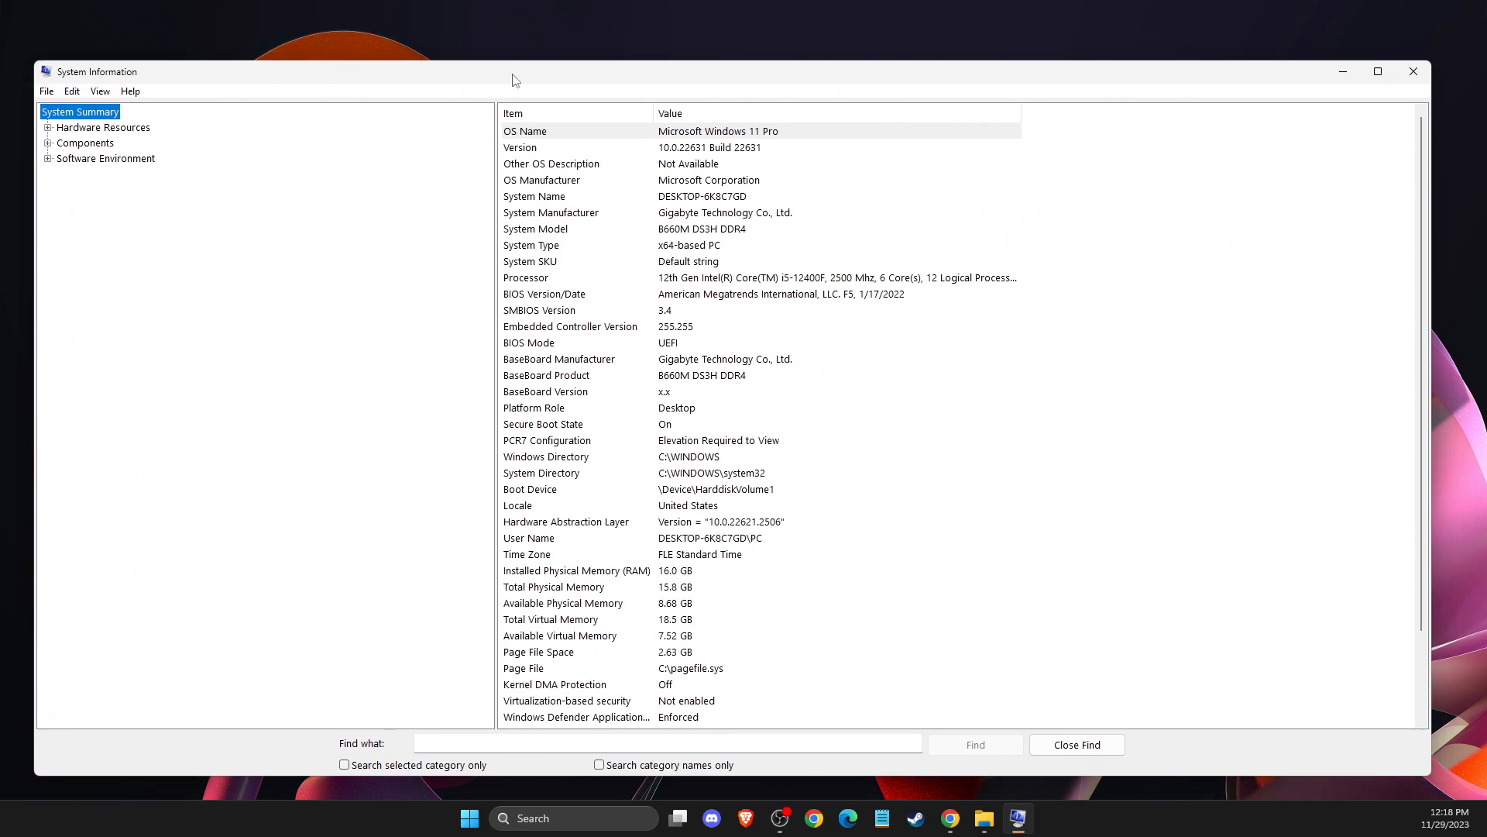
pyautogui.moveTo(559, 306)
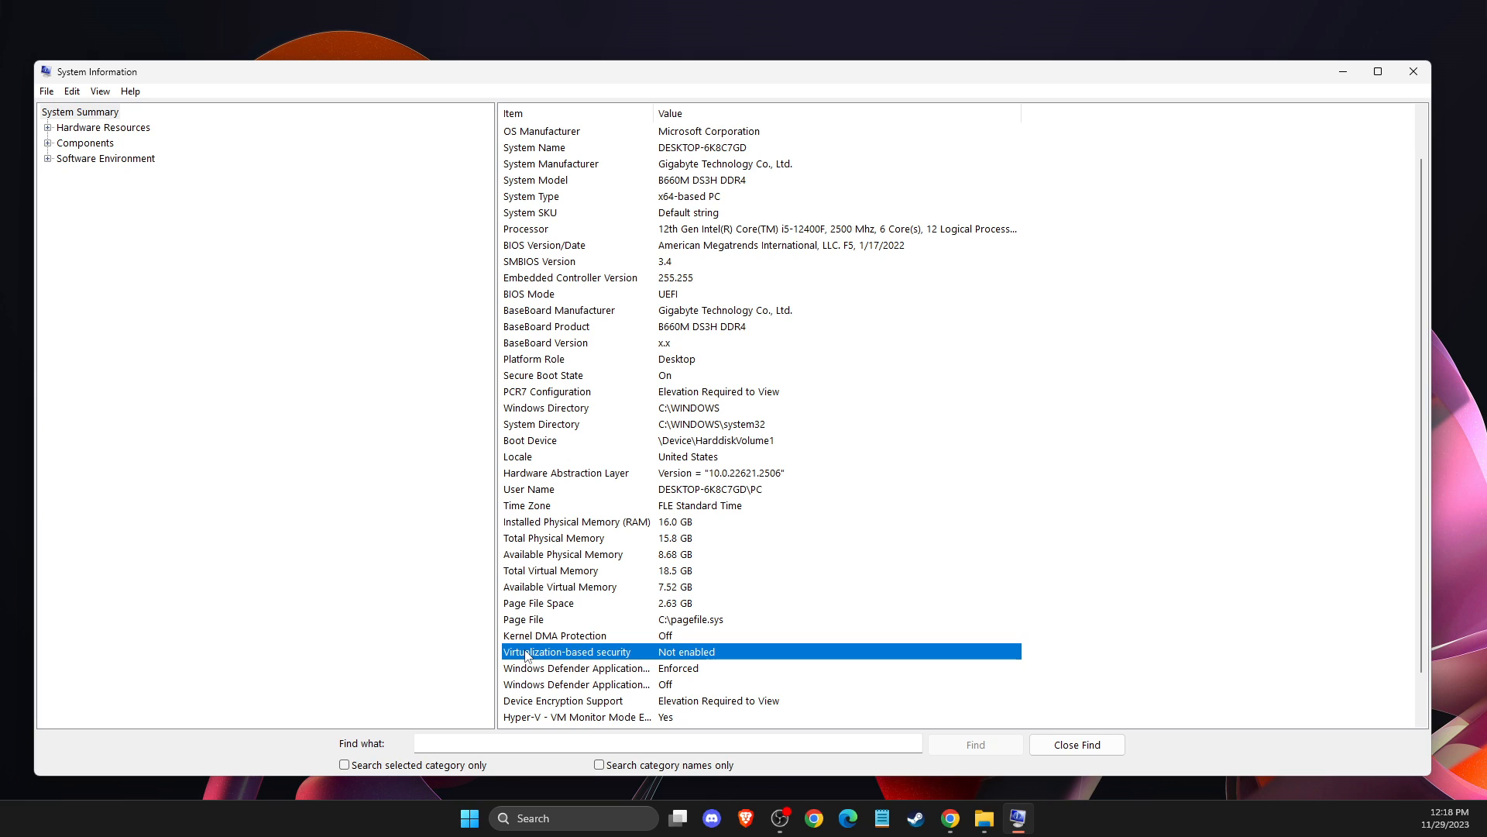
pyautogui.moveTo(688, 660)
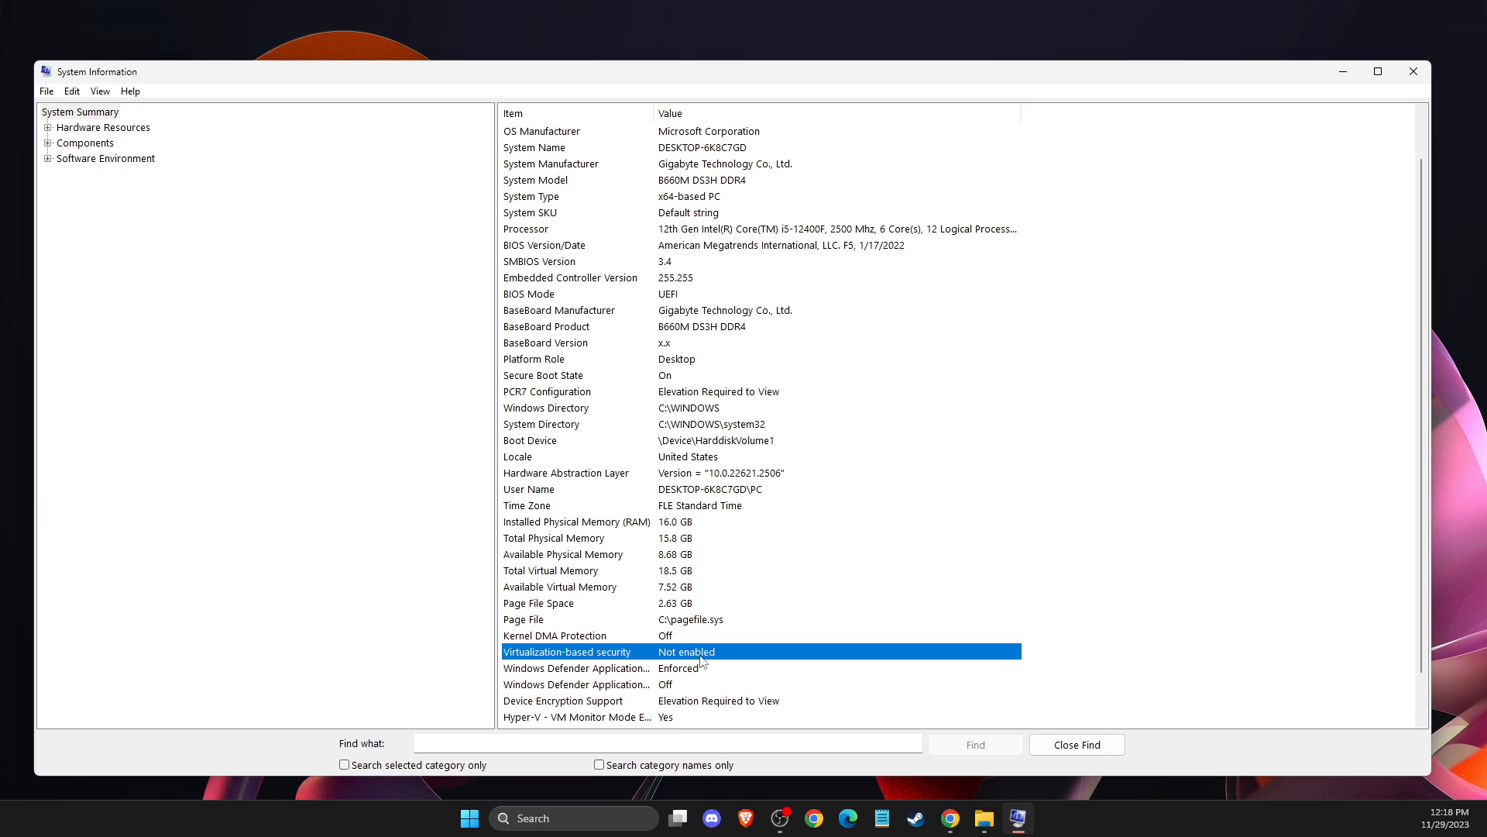
pyautogui.moveTo(545, 645)
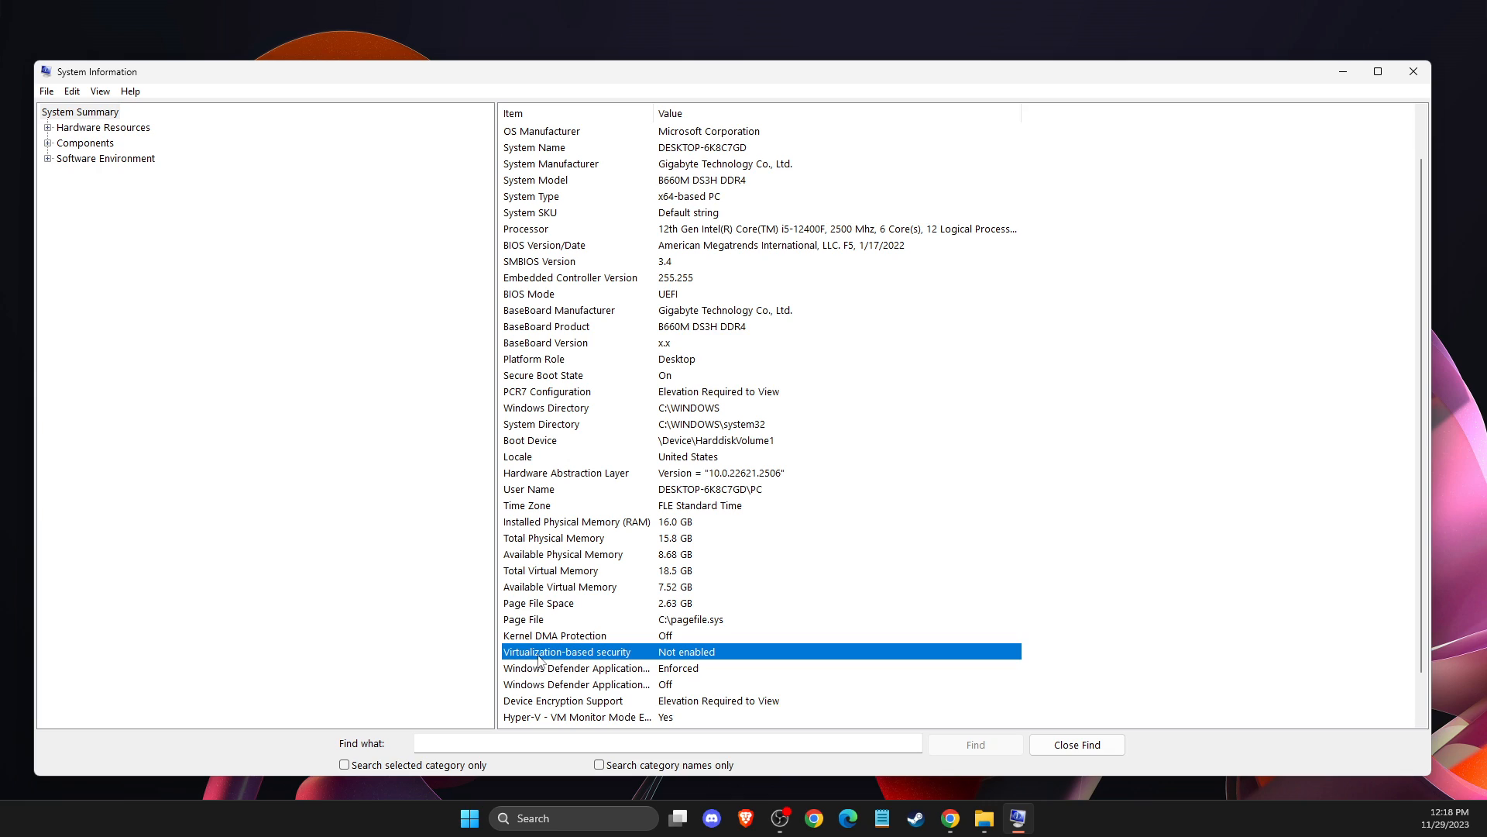
pyautogui.moveTo(708, 666)
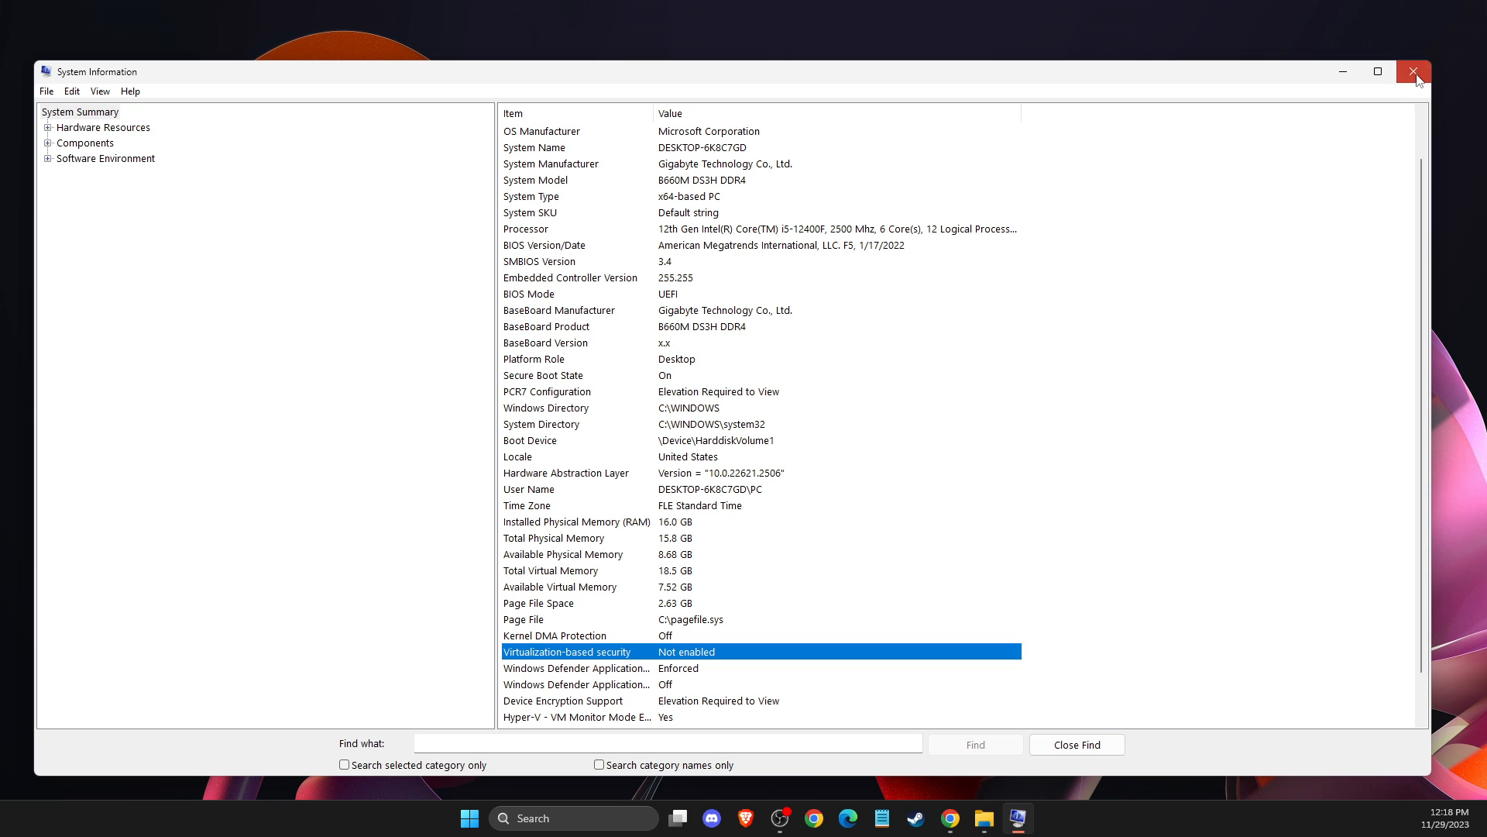
# - Check Memory integrity is Off on Windows Security's Core isolation page, then close it
pyautogui.click(1413, 71)
pyautogui.write('CORE')
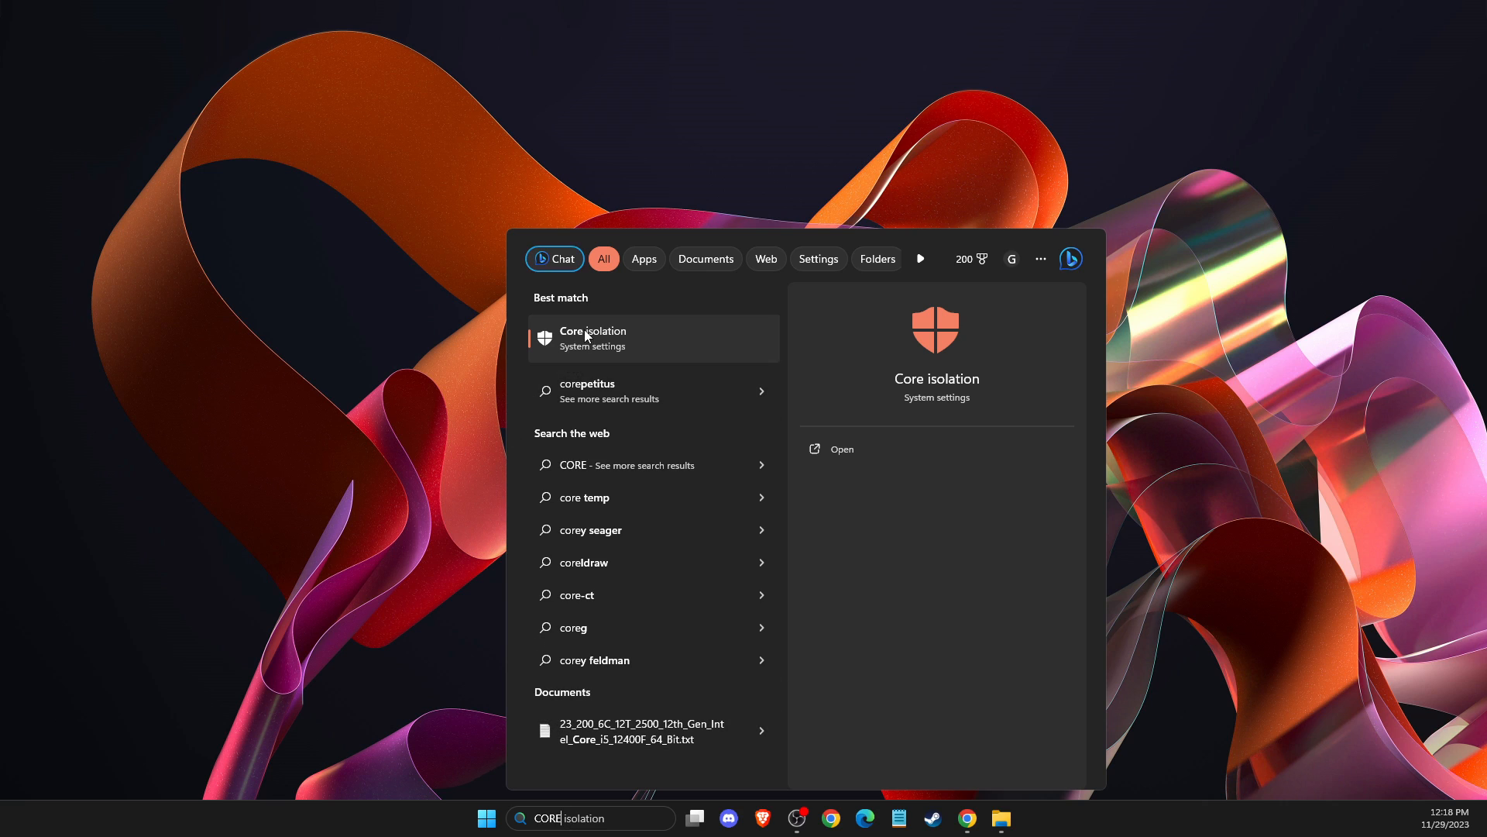
pyautogui.click(593, 338)
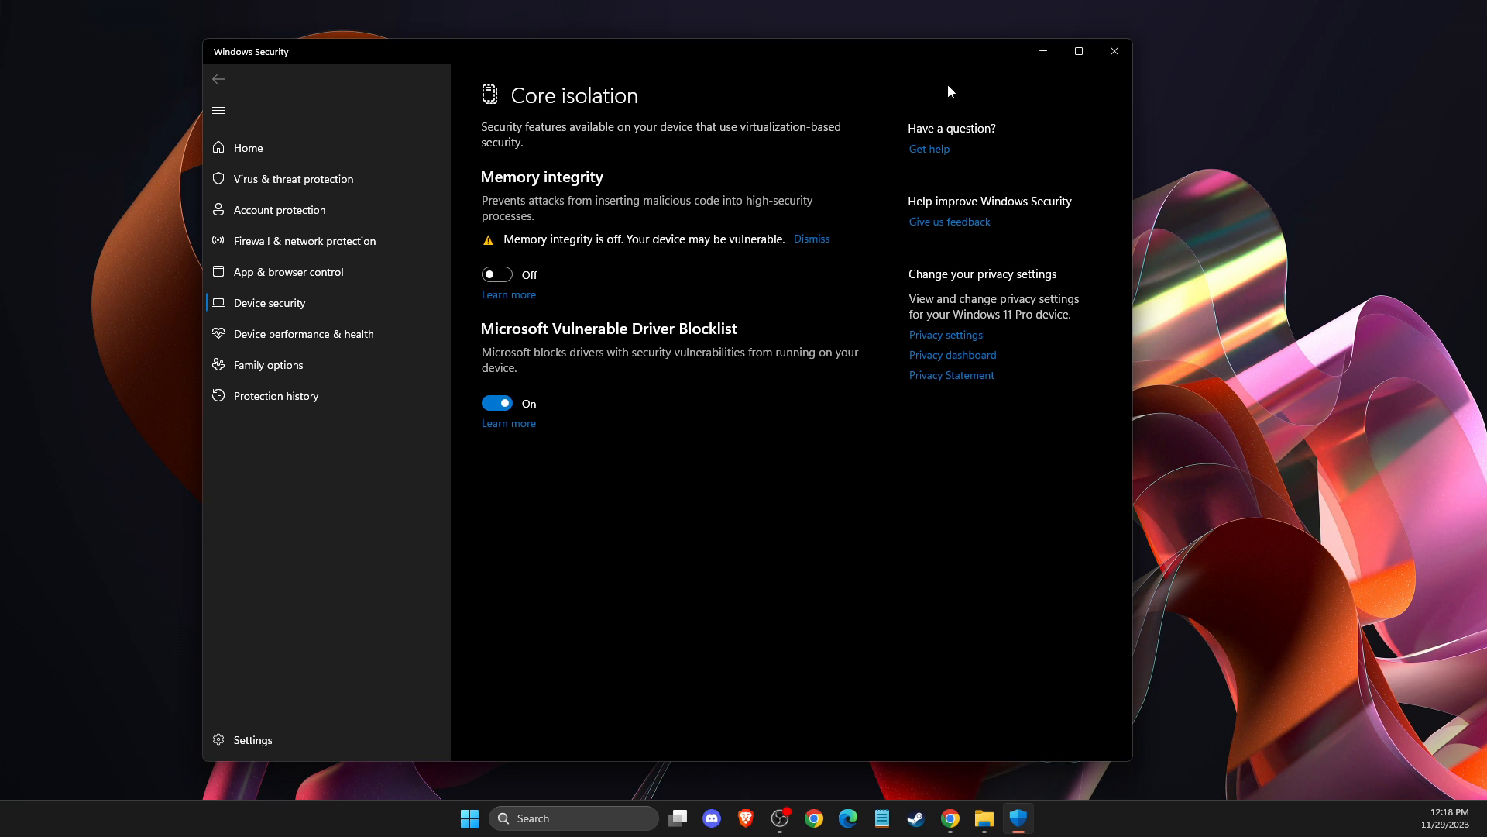
pyautogui.click(1114, 51)
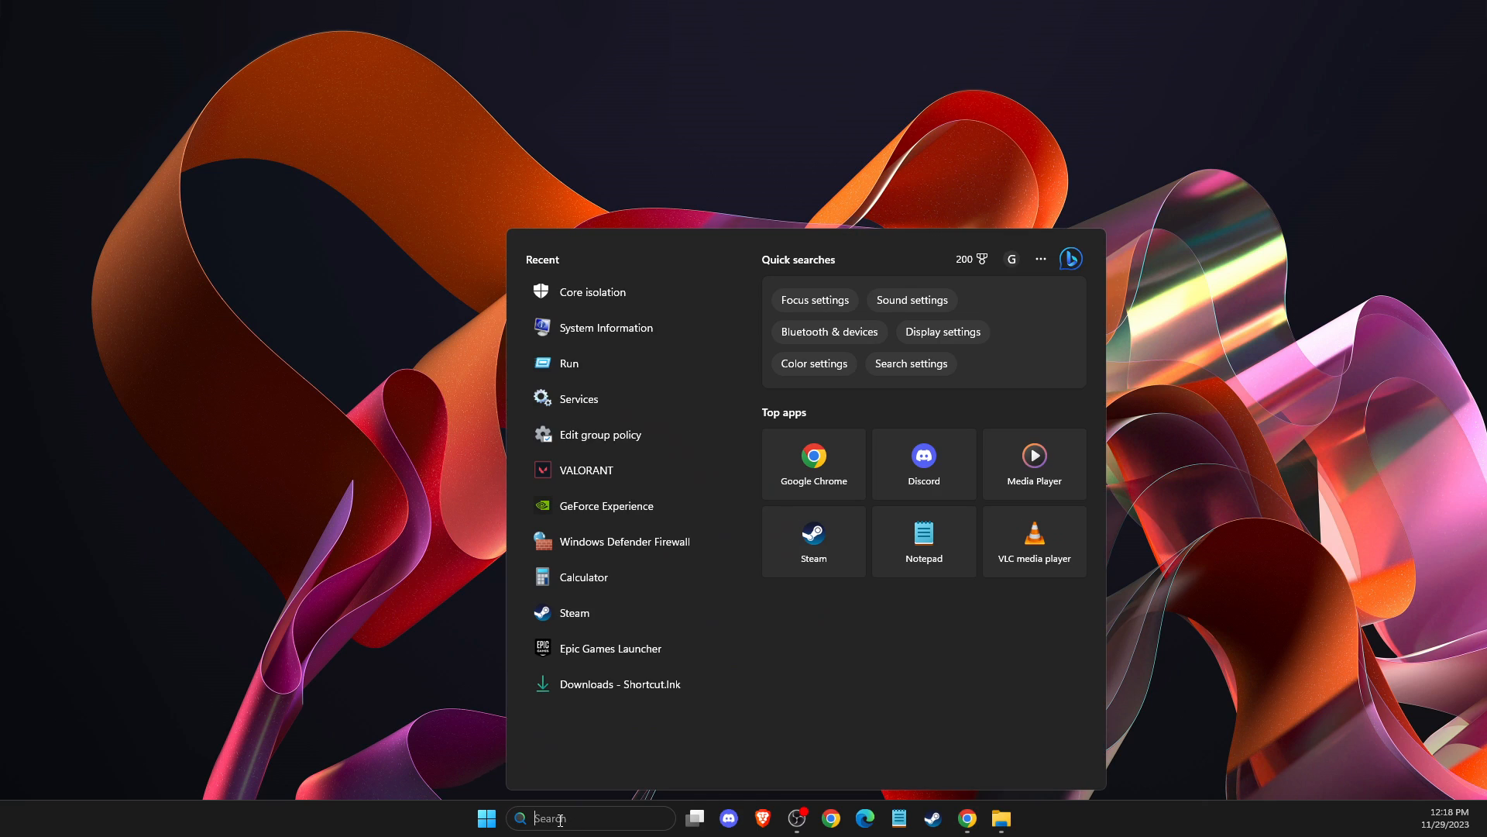
# - Run 'bcdedit /set hypervisorlaunchtype off' in an administrator Command Prompt, then close it
pyautogui.write('cmd')
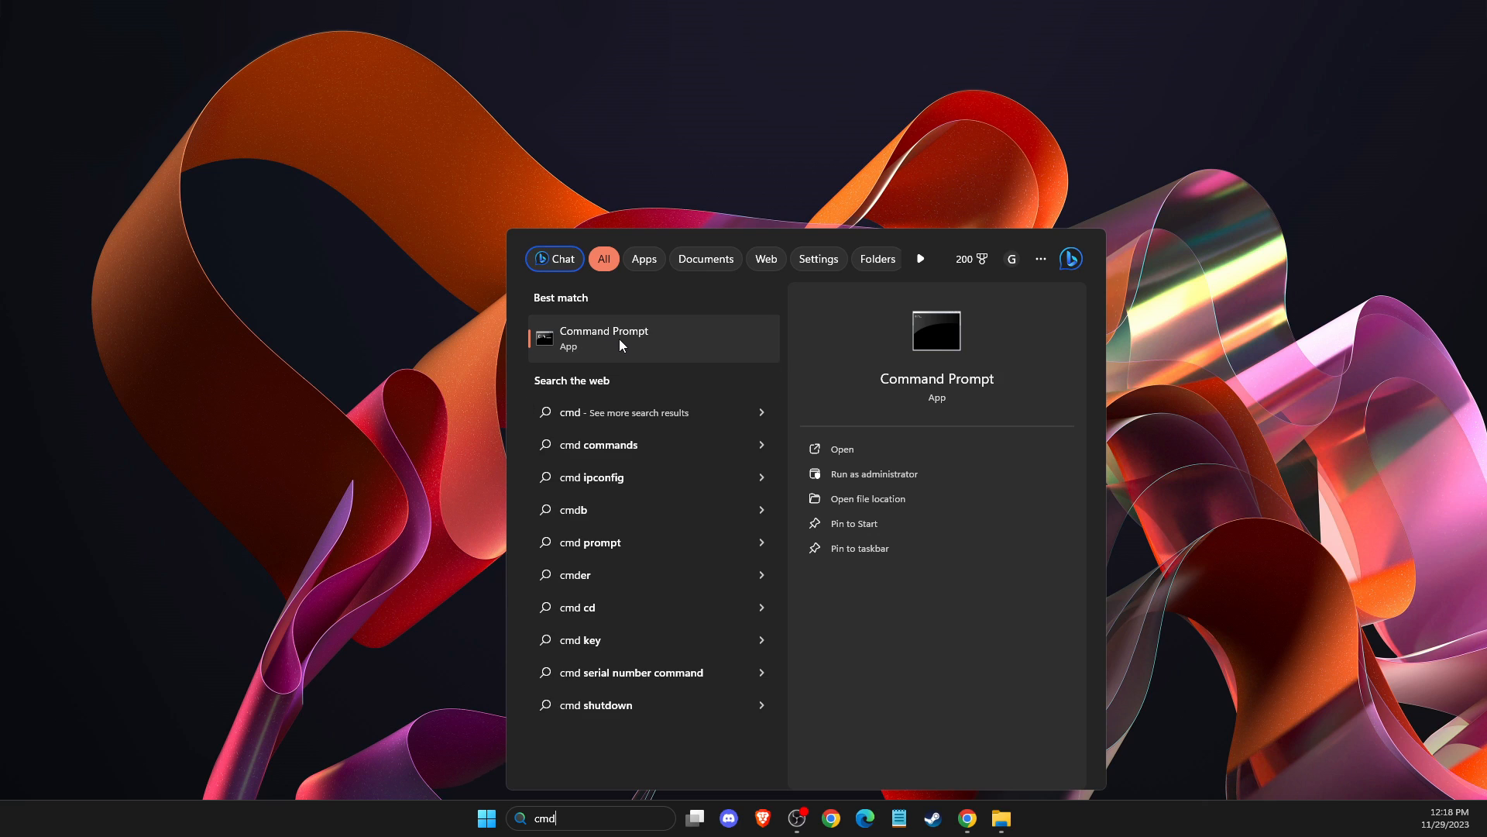
pyautogui.click(872, 474)
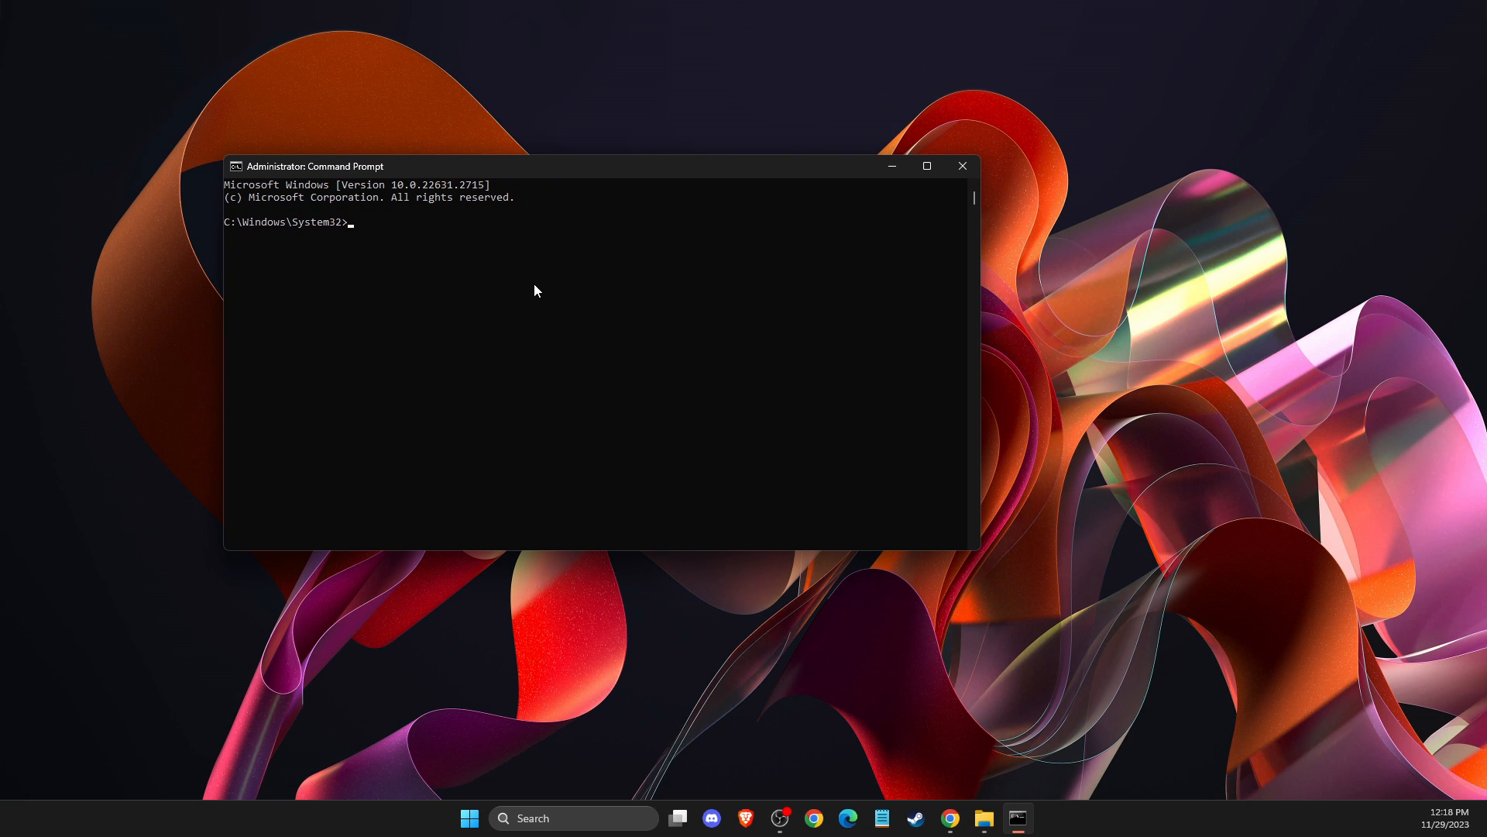
pyautogui.moveTo(493, 265)
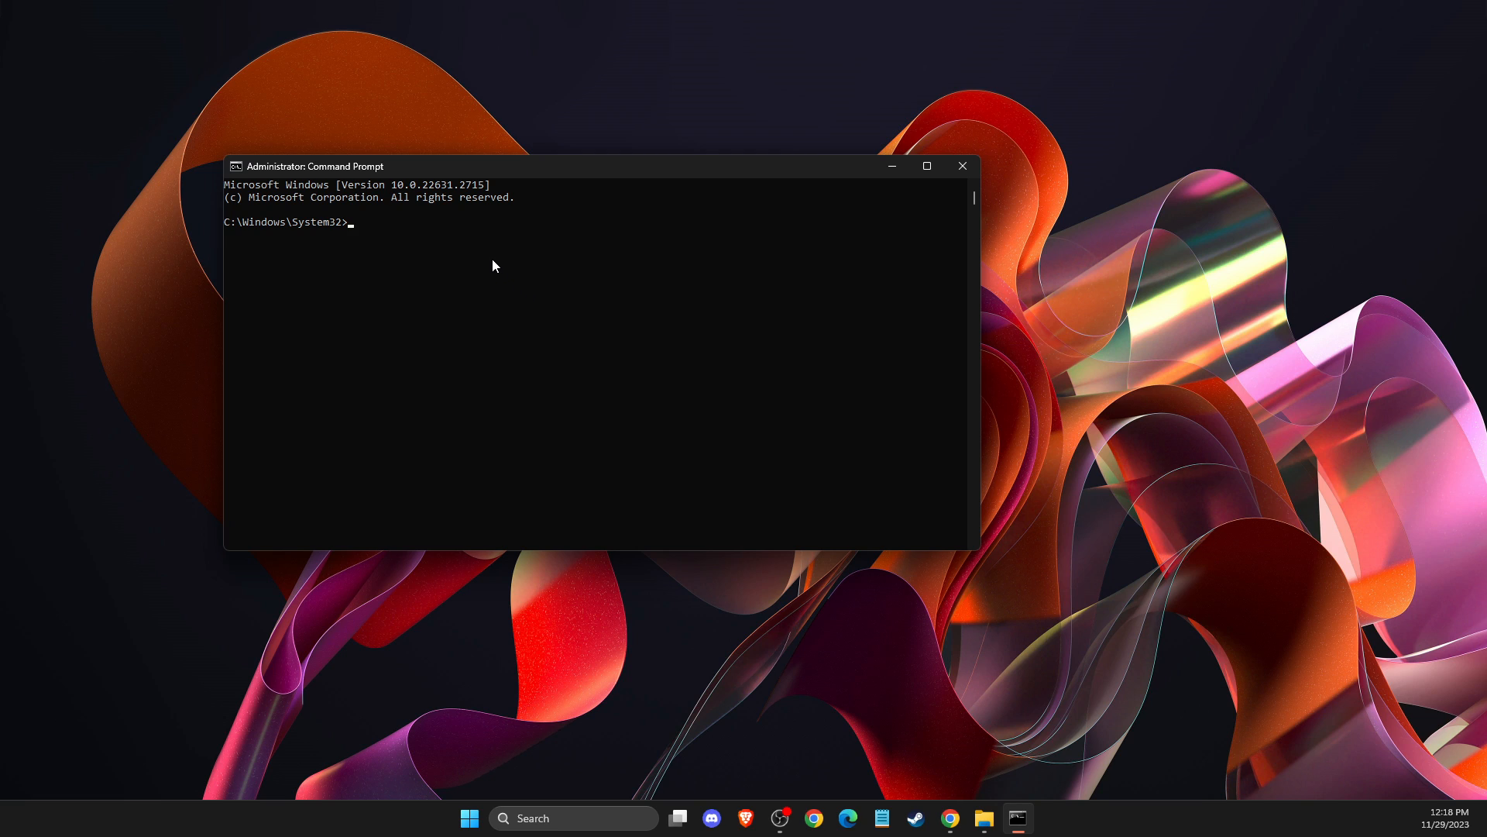
pyautogui.write('bcdedit /set hypervisorlaunchtype off')
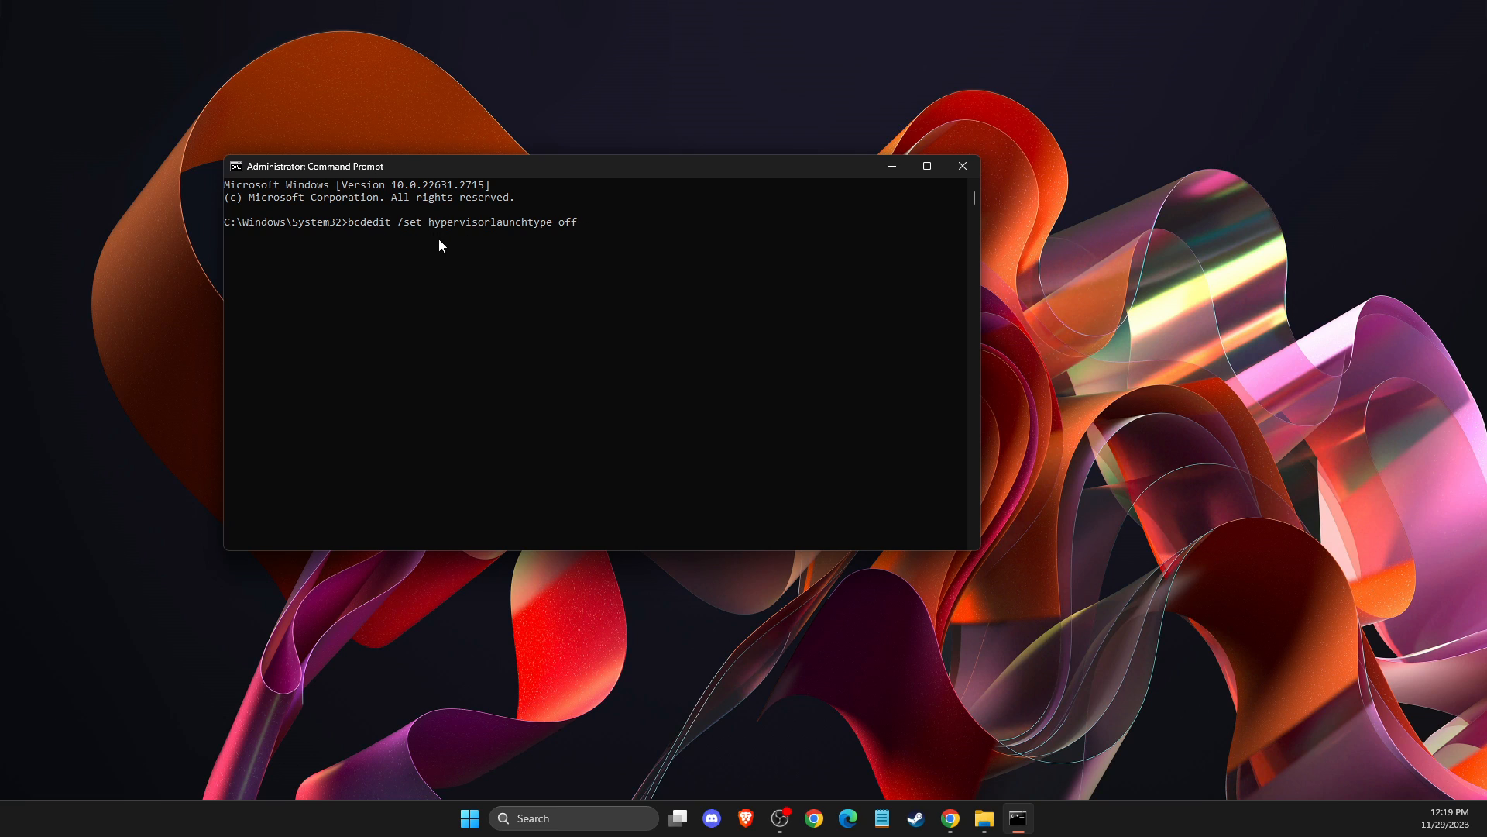
pyautogui.moveTo(542, 236)
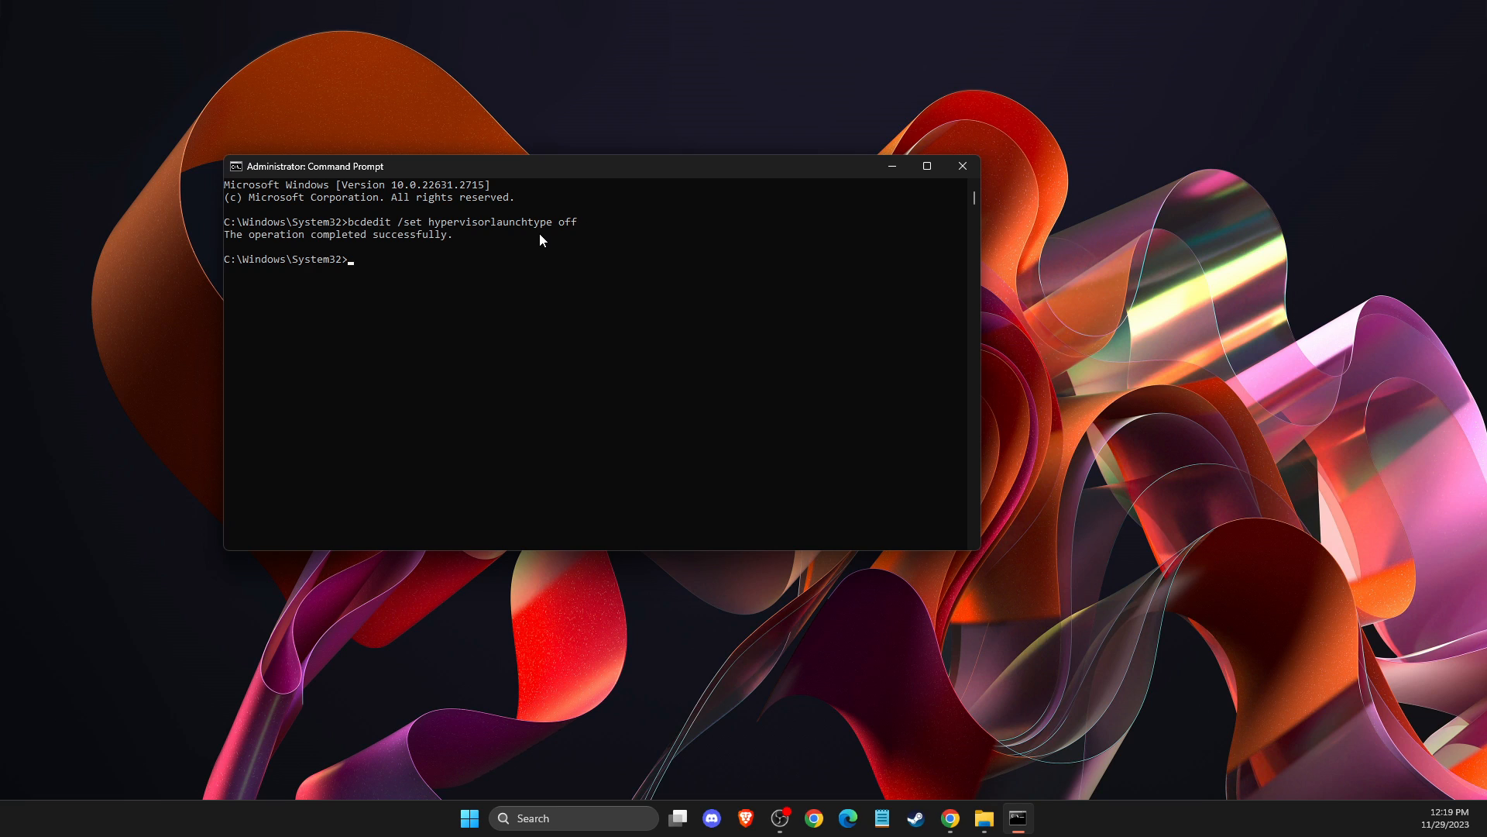
pyautogui.moveTo(316, 219)
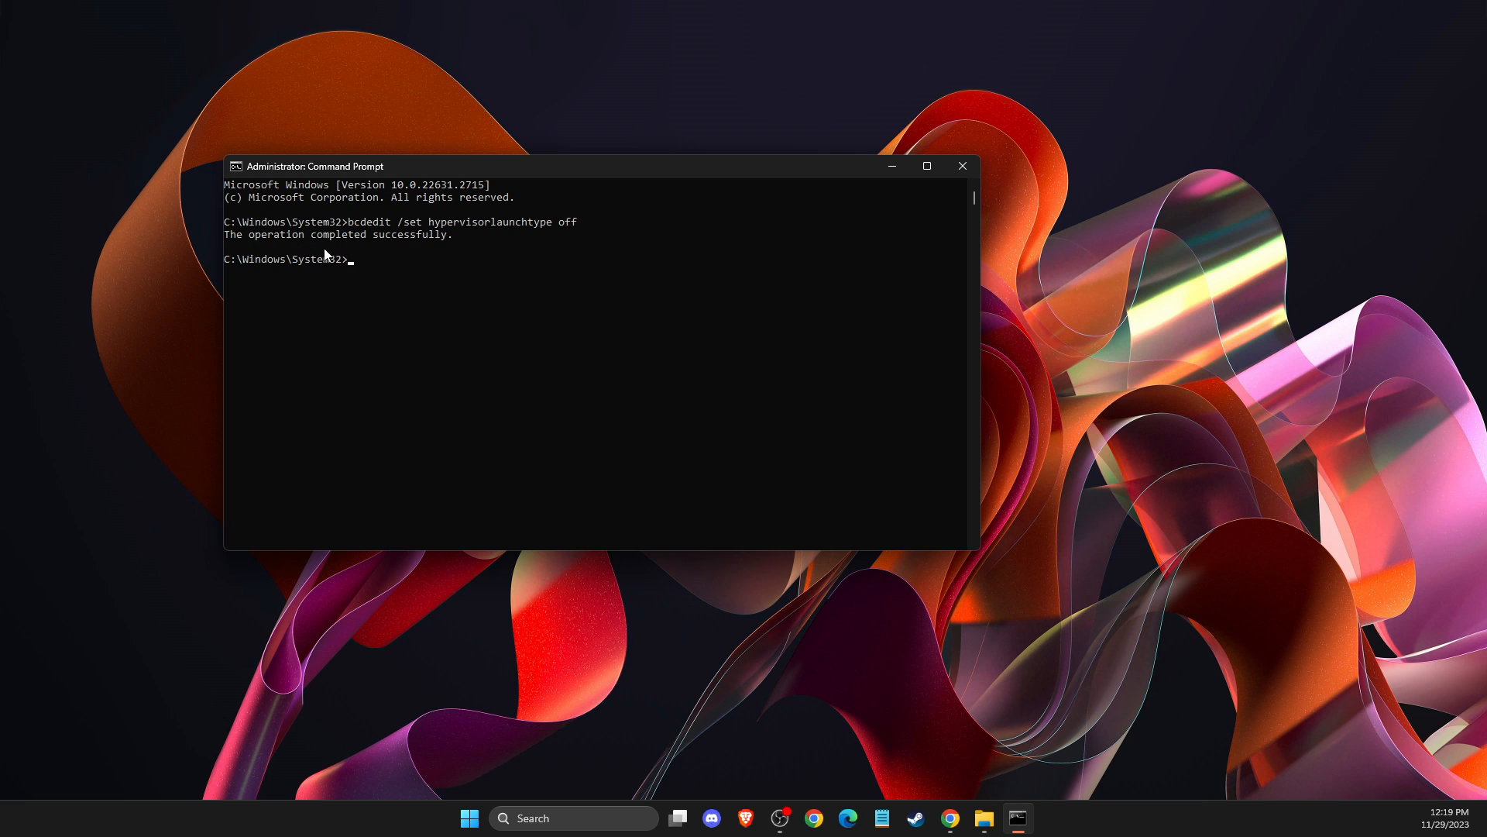
pyautogui.moveTo(792, 227)
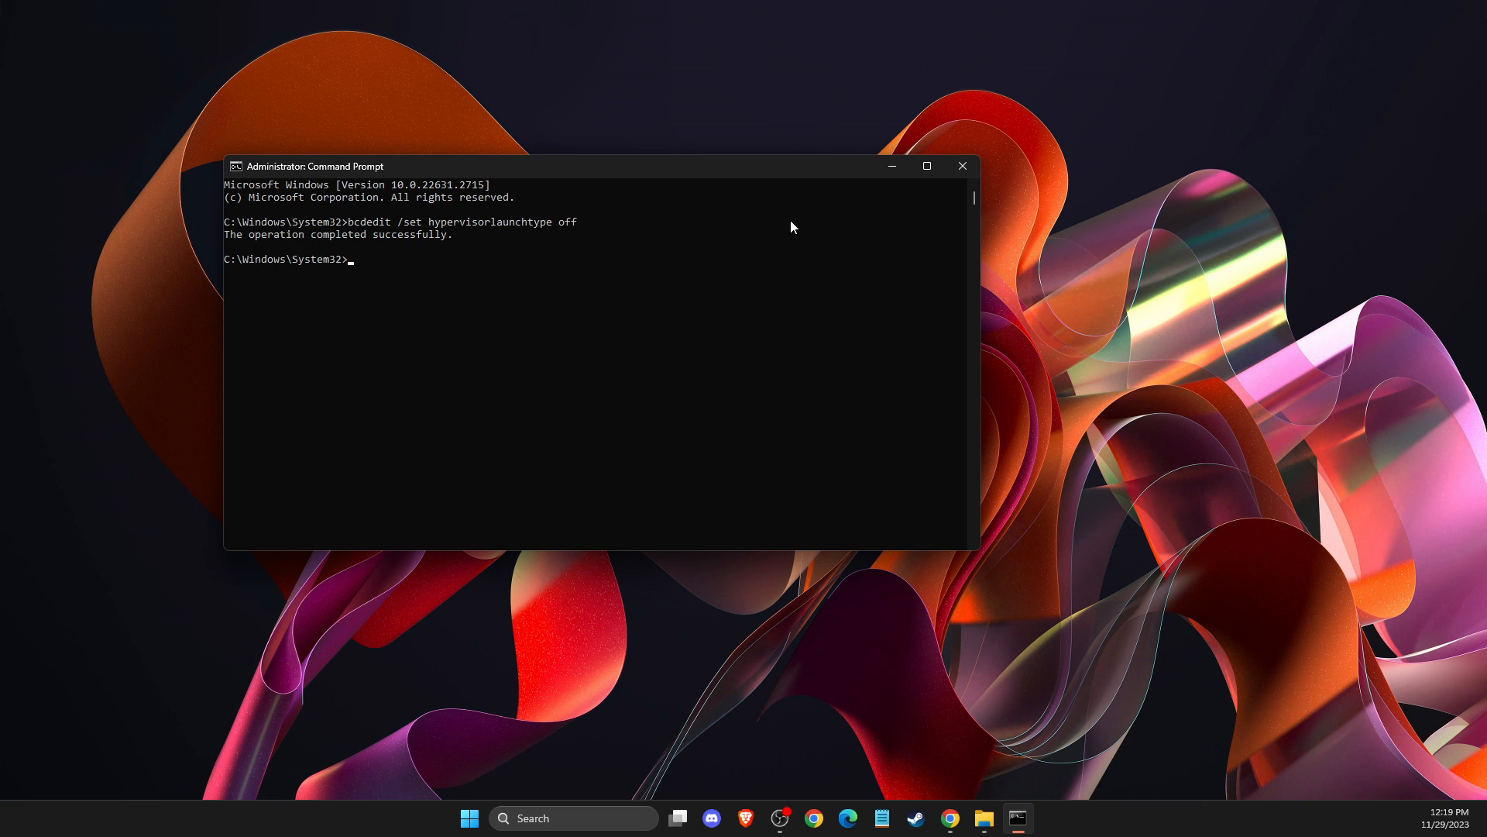
pyautogui.moveTo(962, 166)
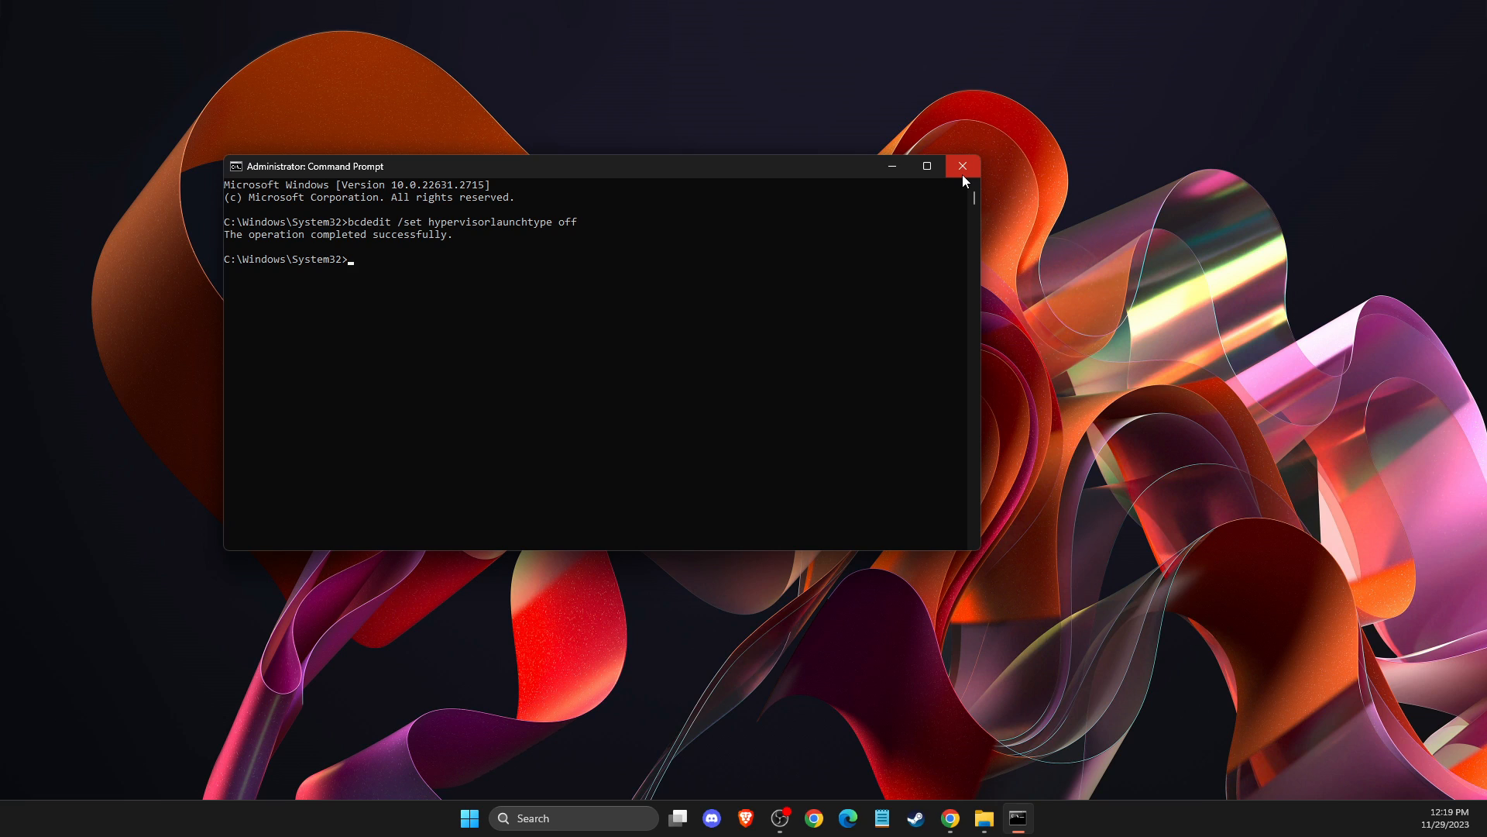
pyautogui.moveTo(982, 187)
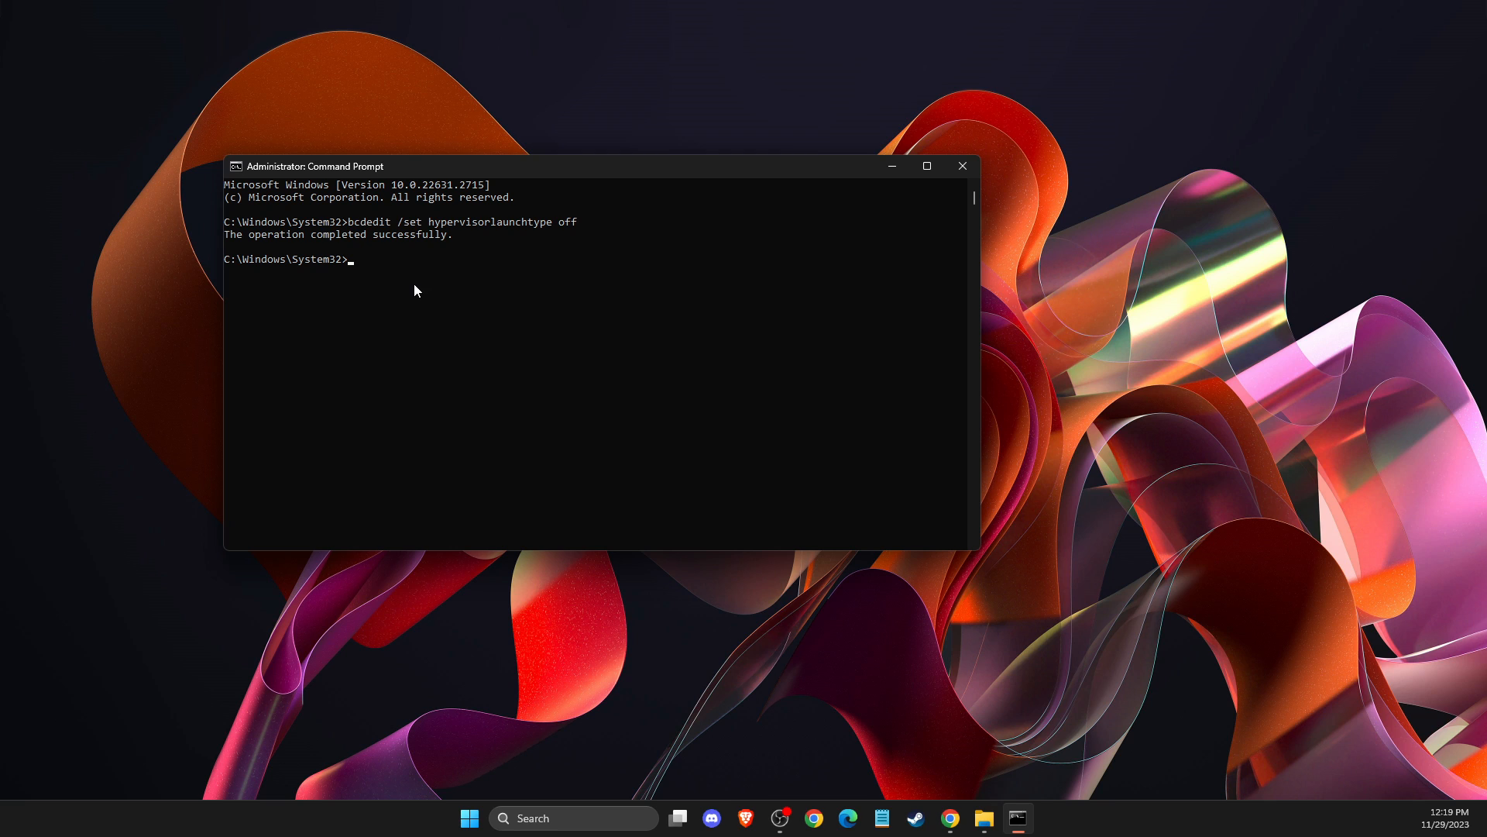
pyautogui.moveTo(567, 262)
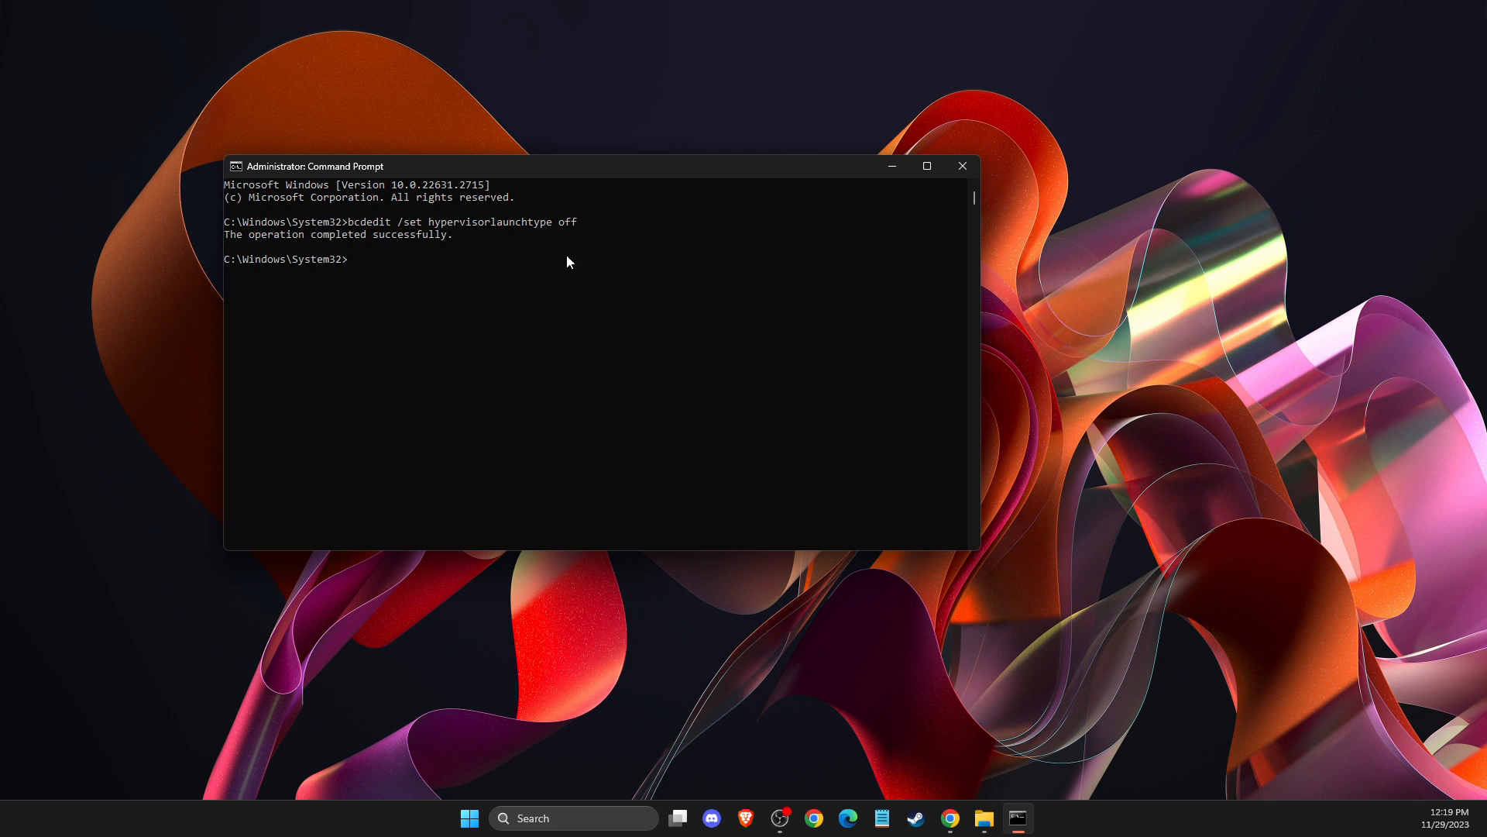
pyautogui.click(962, 166)
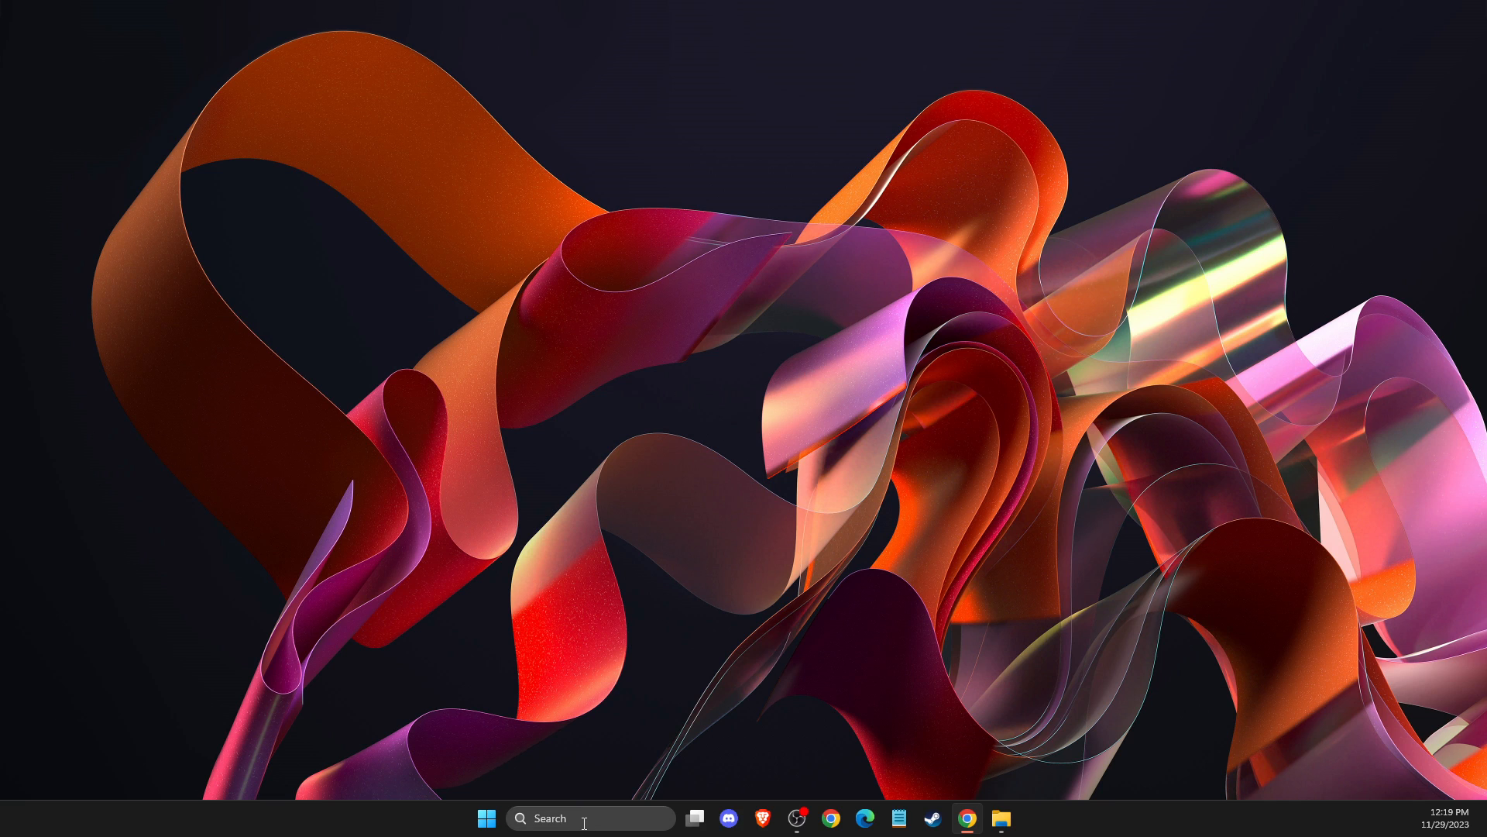
# - Reopen System Information and confirm Virtualization-based security still reads Not enabled
pyautogui.write('system Information')
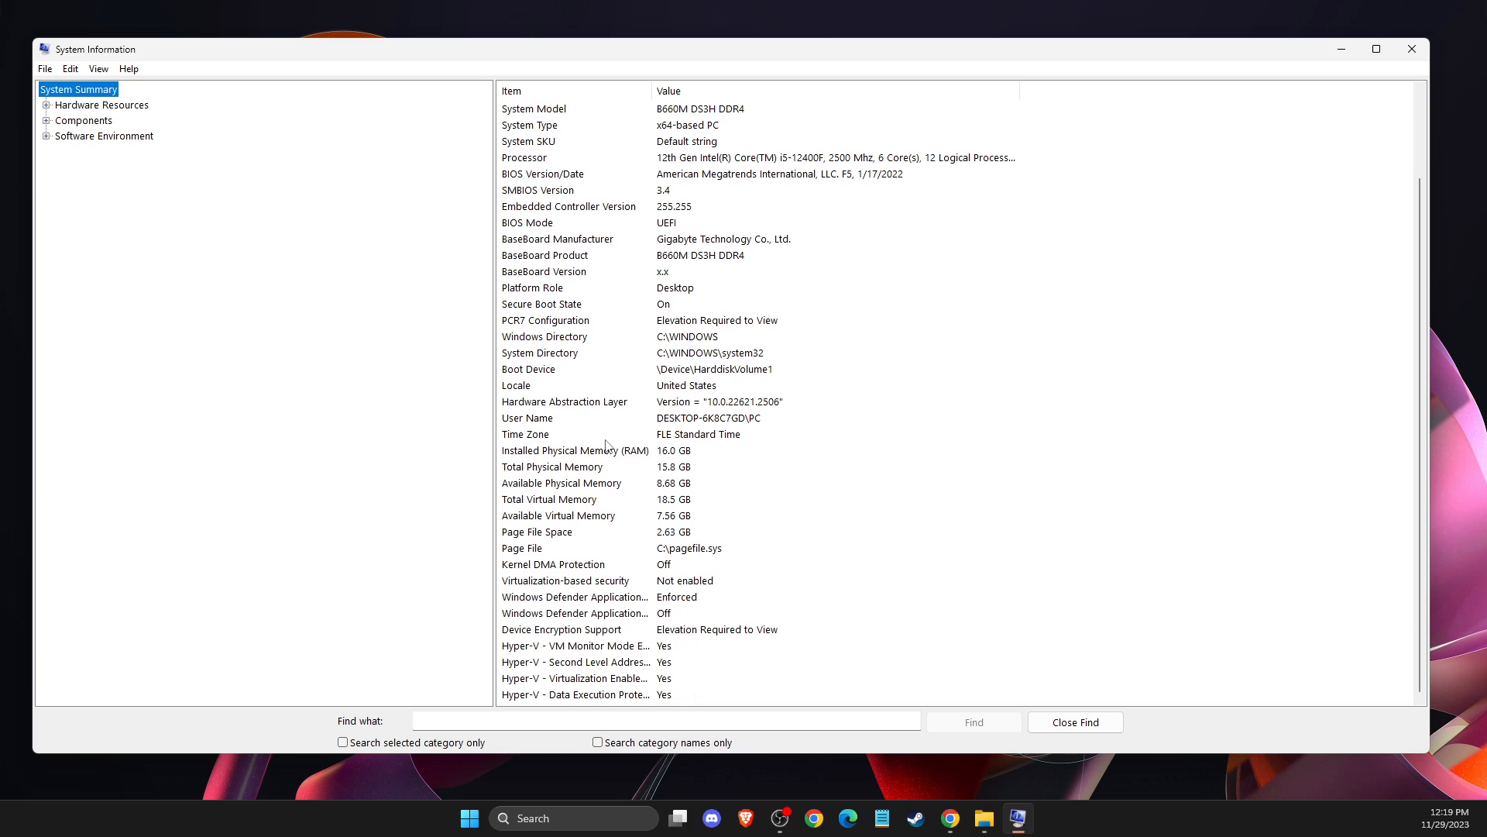
pyautogui.click(566, 579)
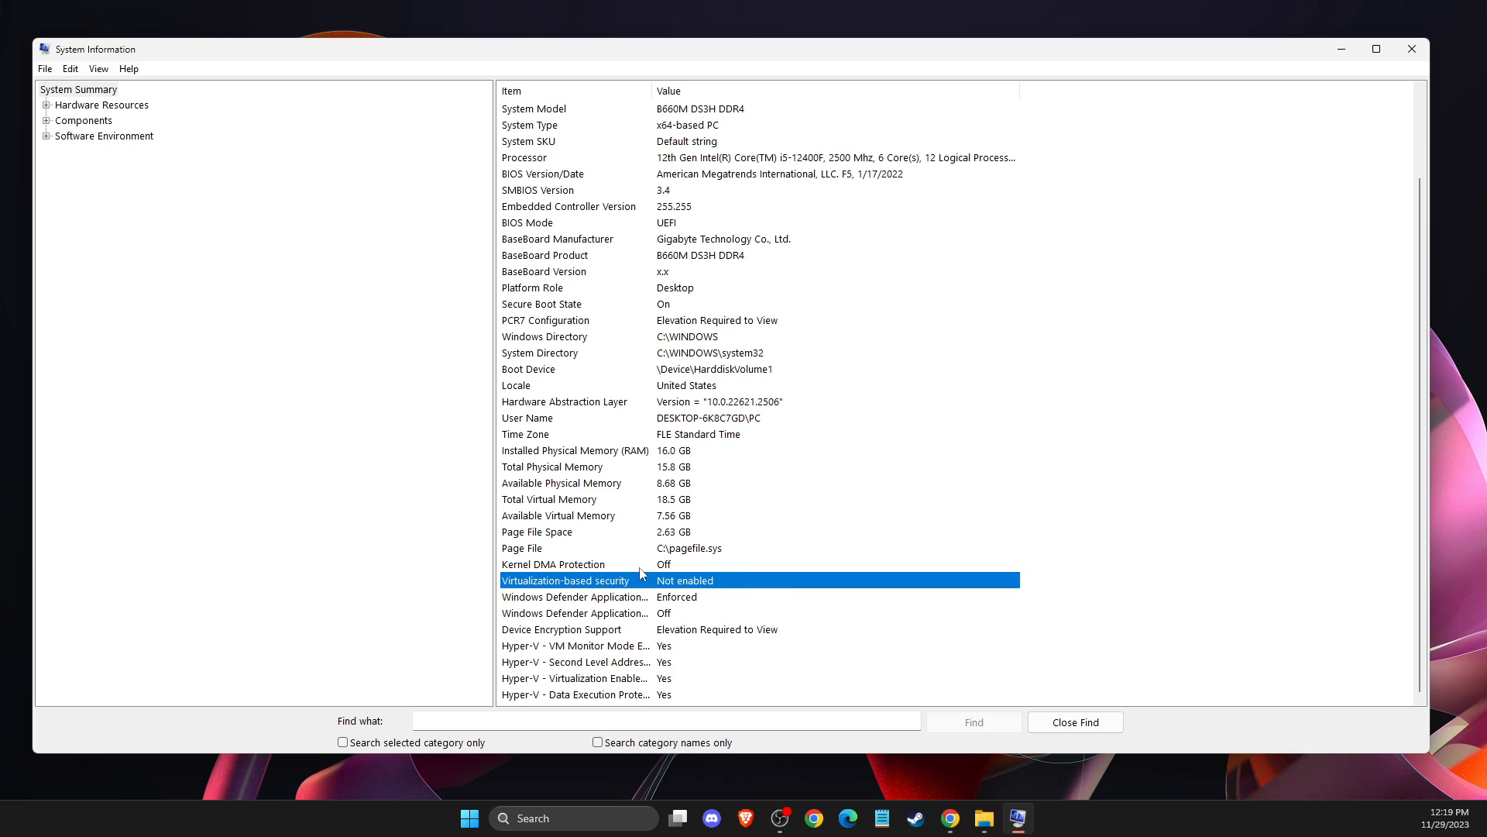
pyautogui.moveTo(728, 584)
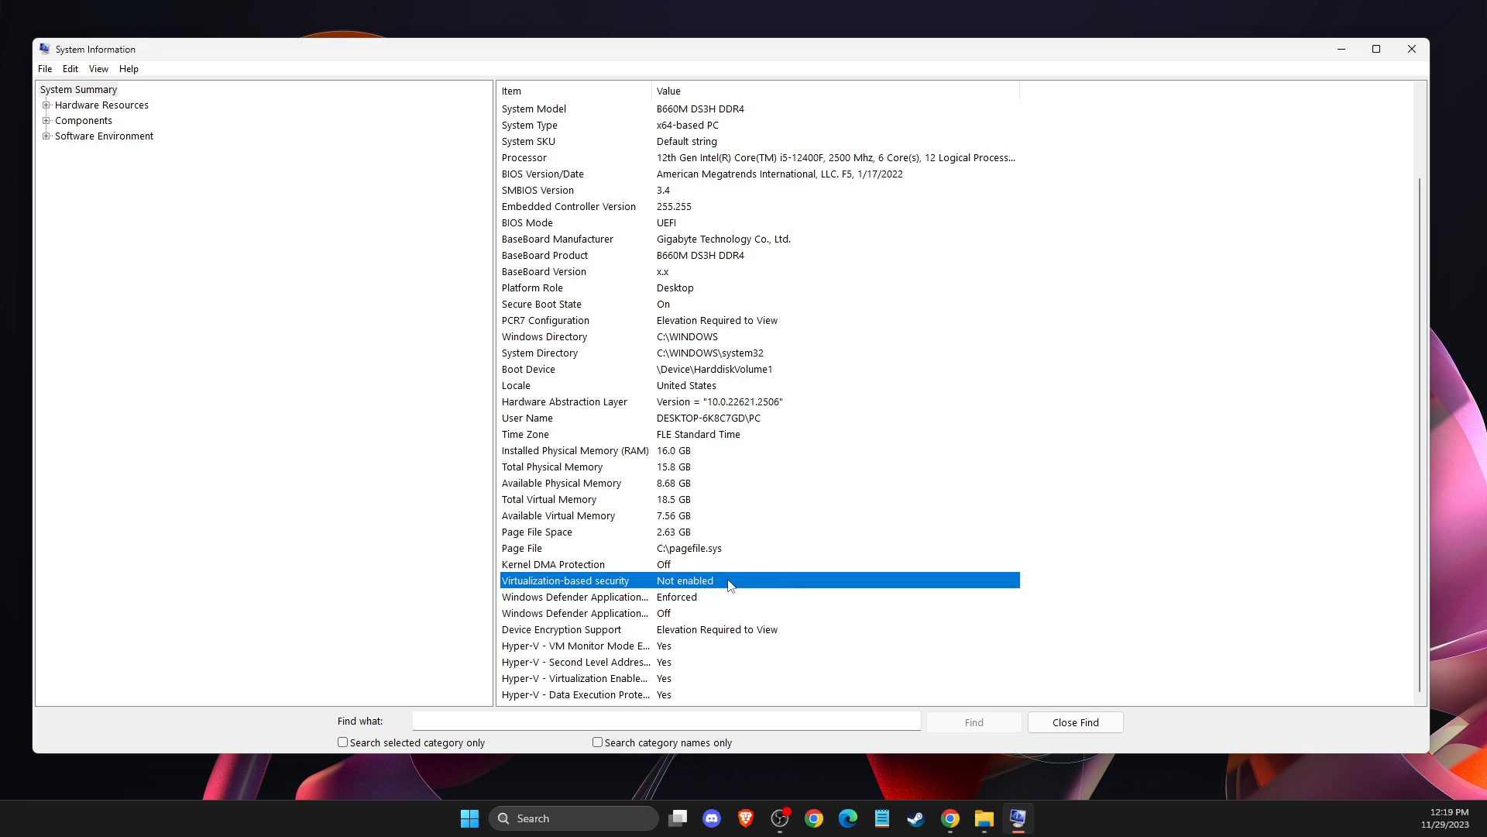